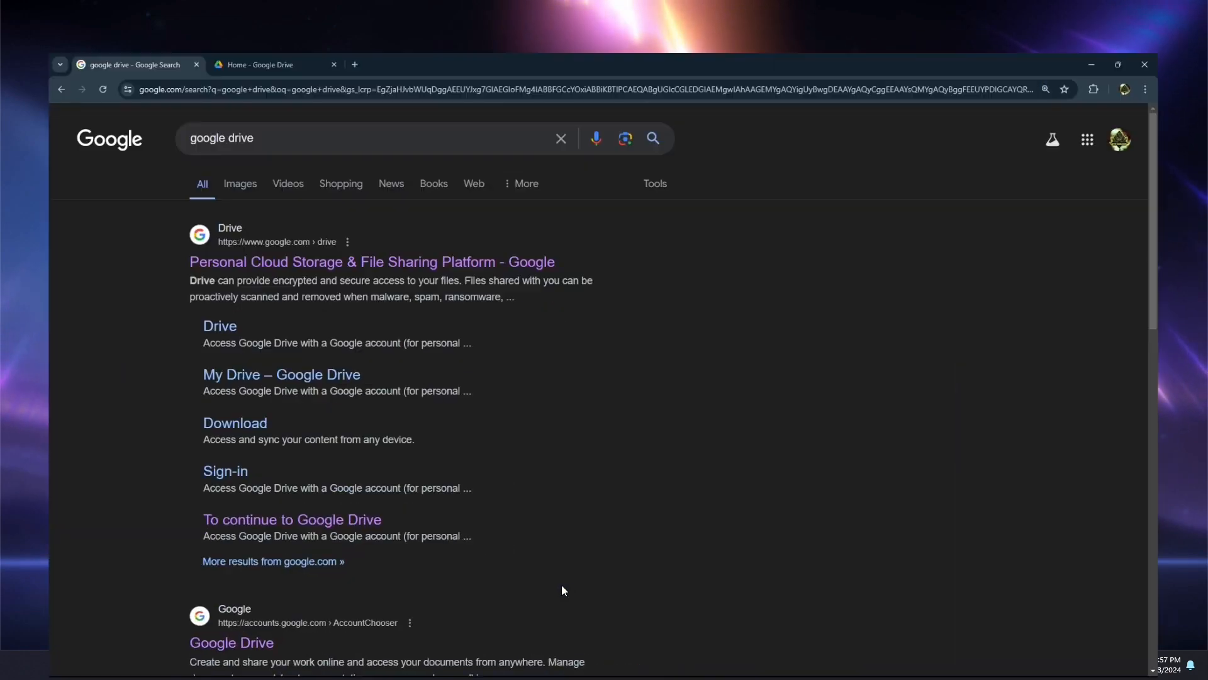
Preview 'Untitled video - Made with Clipchamp.mp4' from the Drive list and pause it near the start.
click(262, 64)
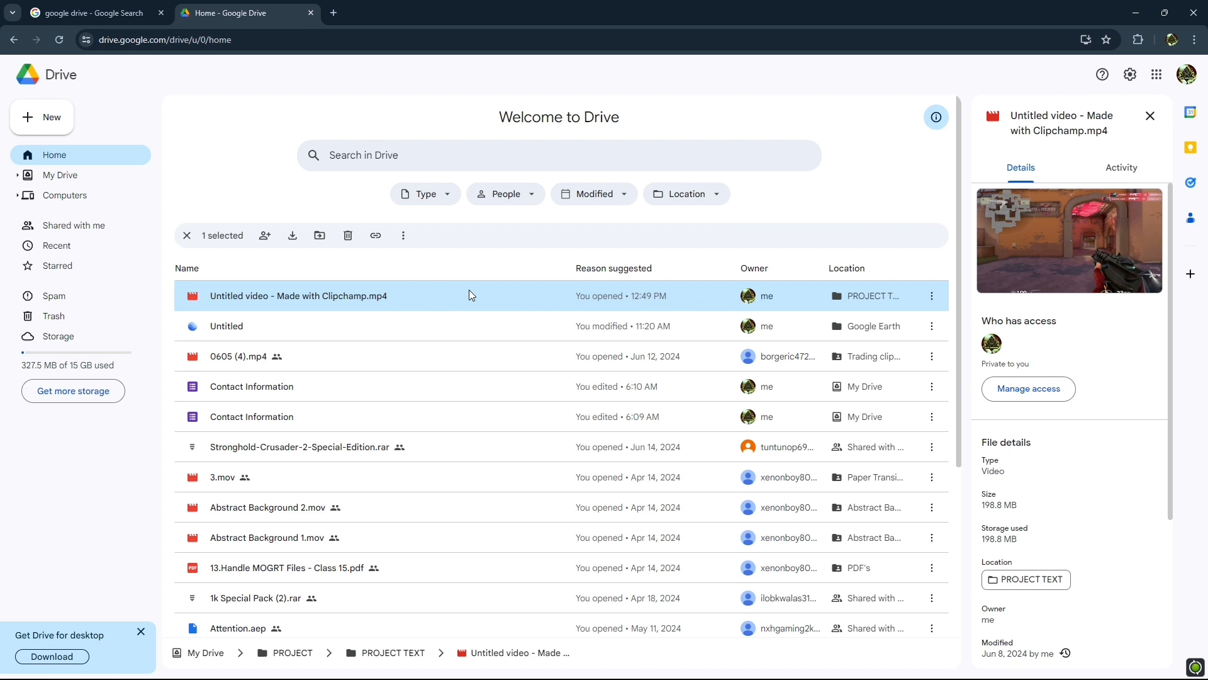
mouse_move(438, 310)
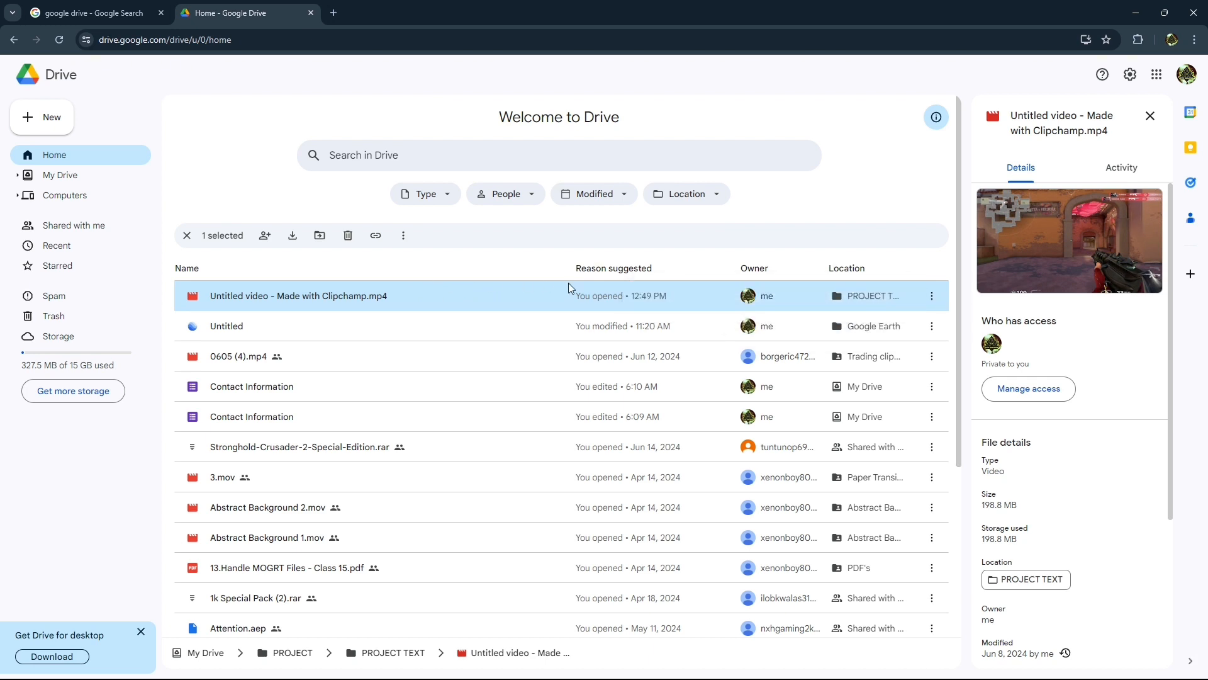
mouse_move(449, 299)
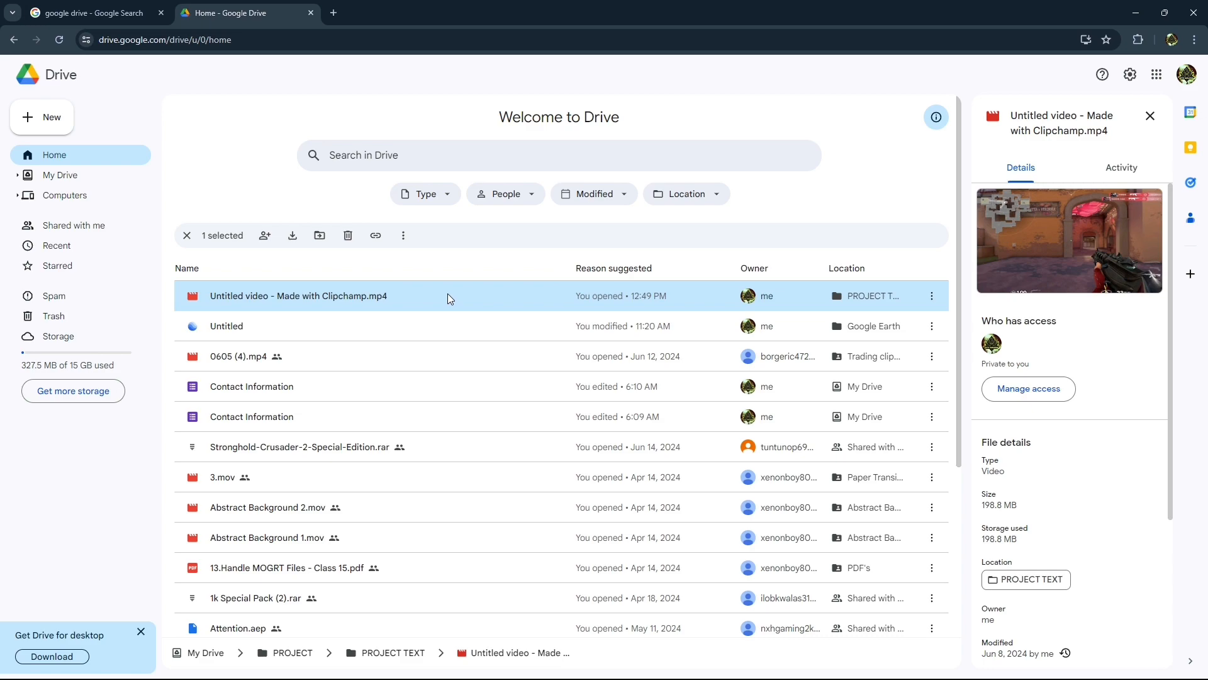
double_click(297, 296)
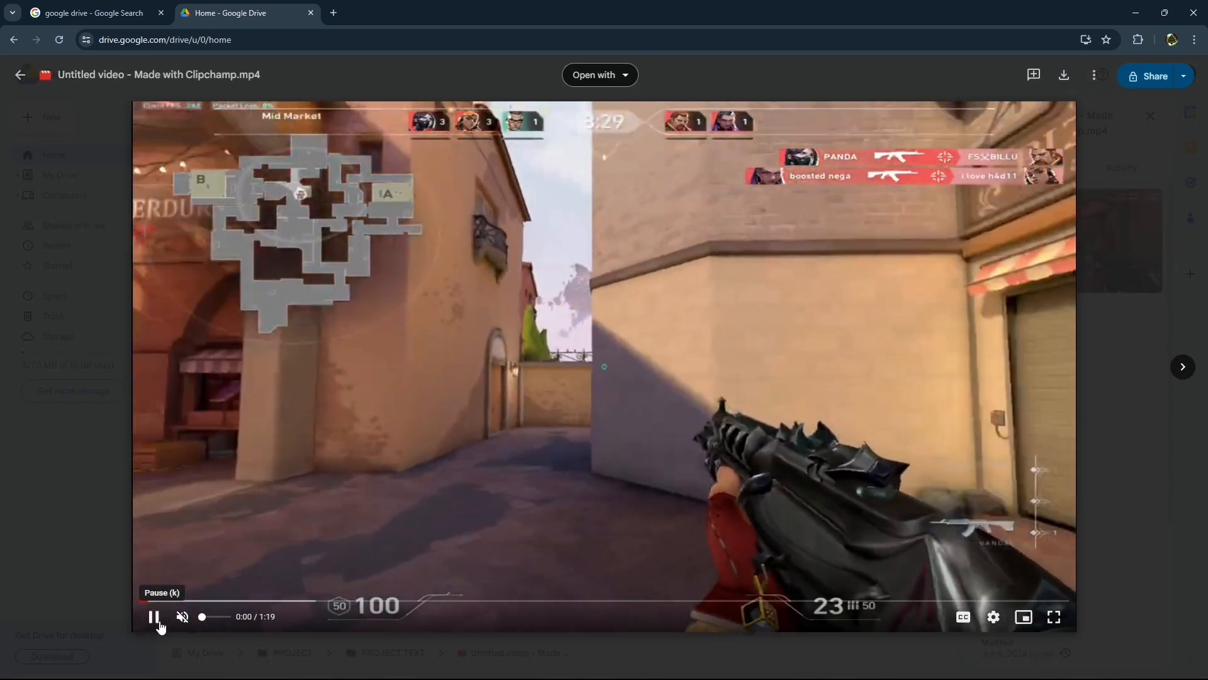
click(154, 616)
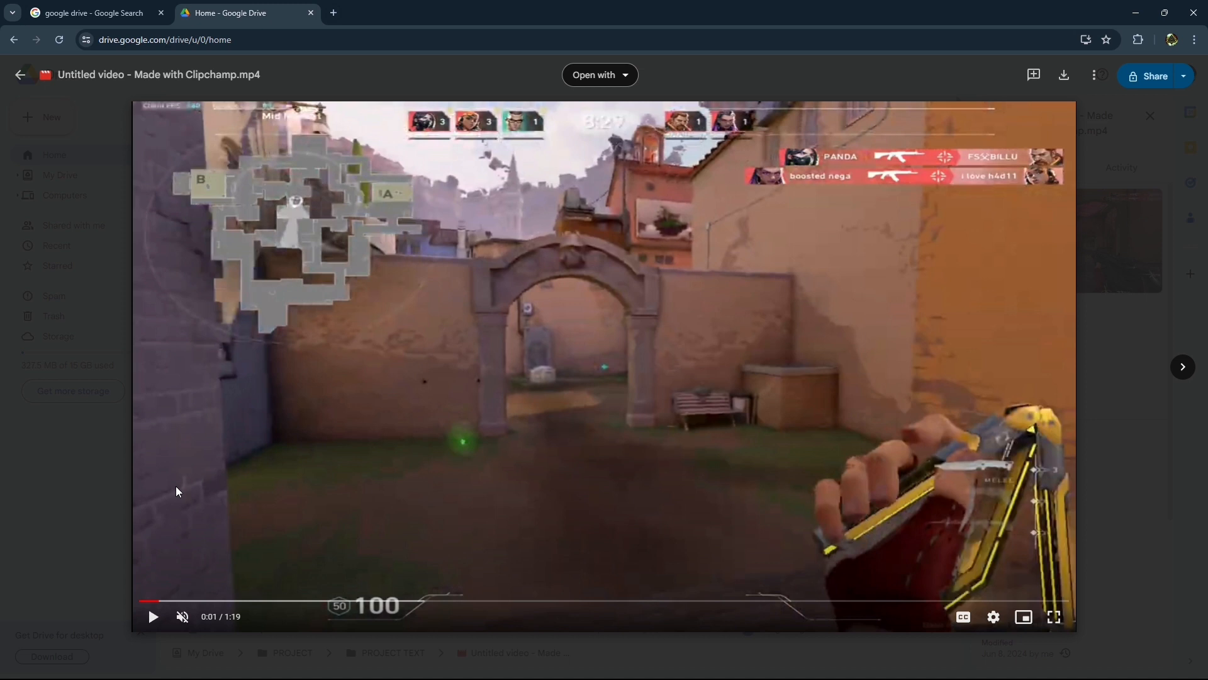
Show the Network panel via F12 and bring up options on a videoplayback request.
key(F12)
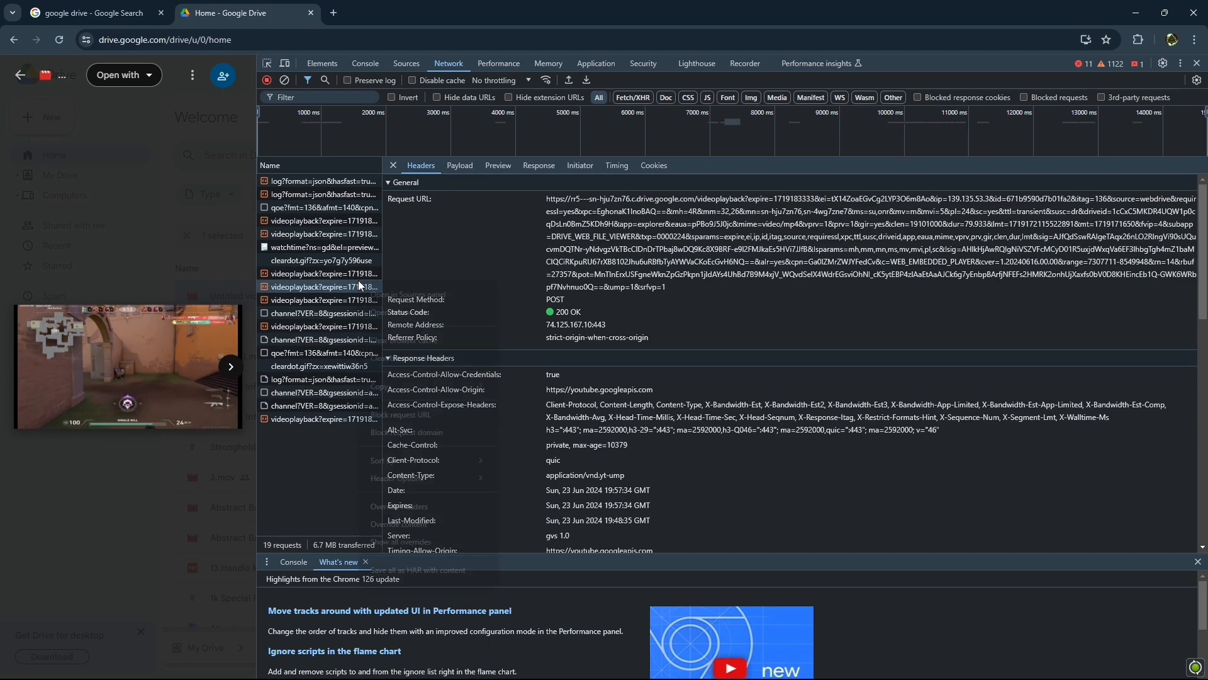
right_click(323, 287)
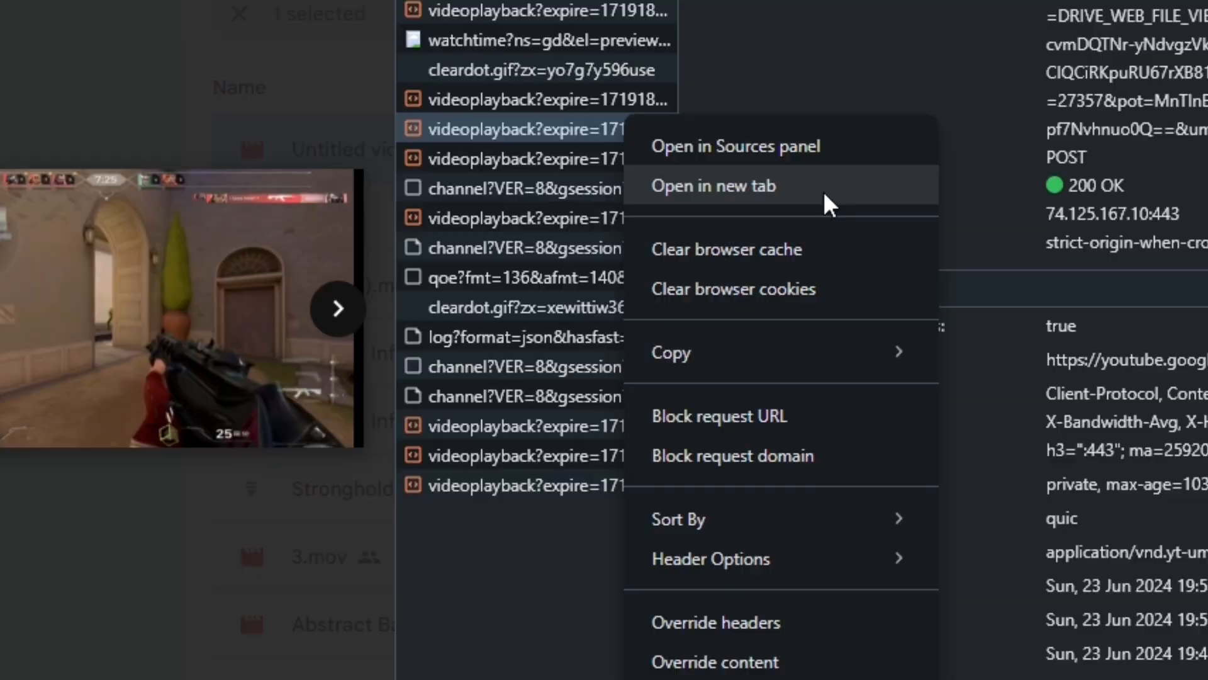